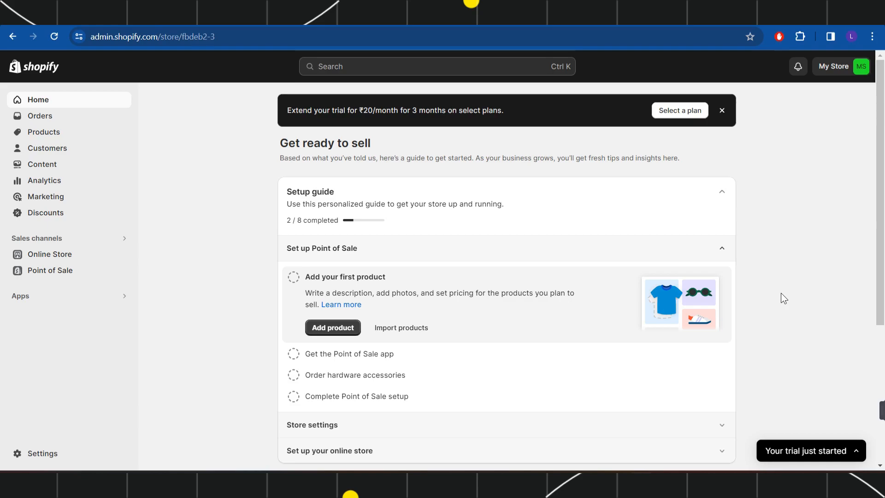
{"action": "mouse_move", "coordinate": [17, 67]}
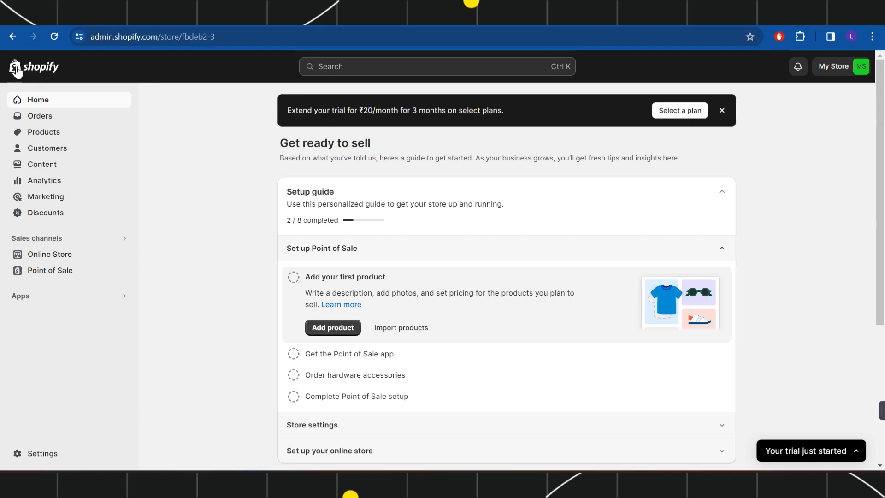
{"action": "mouse_move", "coordinate": [169, 128]}
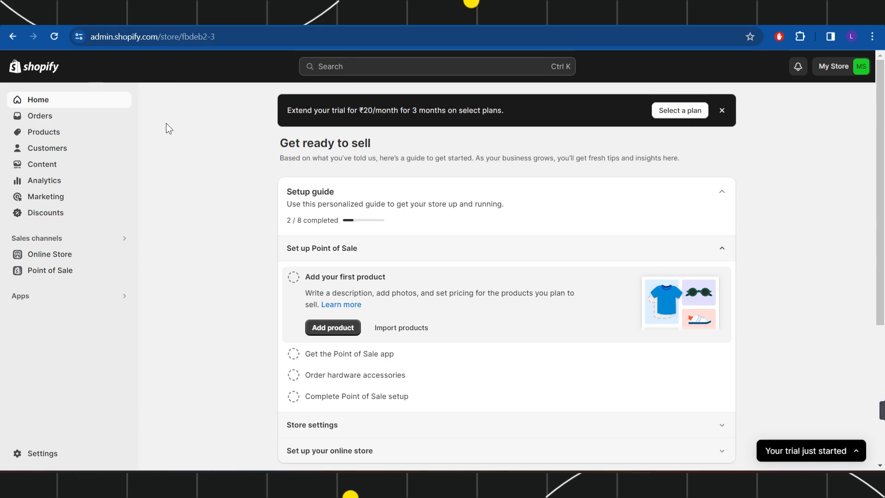
{"action": "mouse_move", "coordinate": [49, 254]}
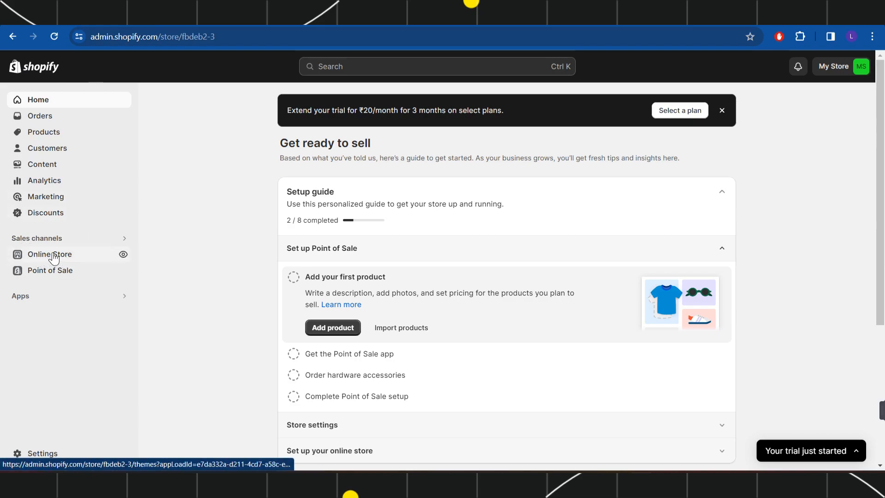
- Go to Online Store themes and show more actions for the Spotlight theme
{"action": "left_click", "coordinate": [50, 254]}
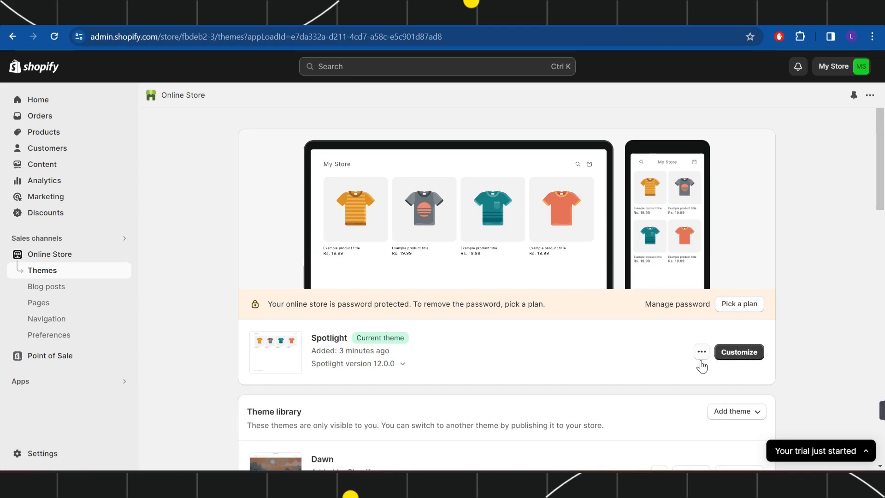
{"action": "left_click", "coordinate": [702, 352]}
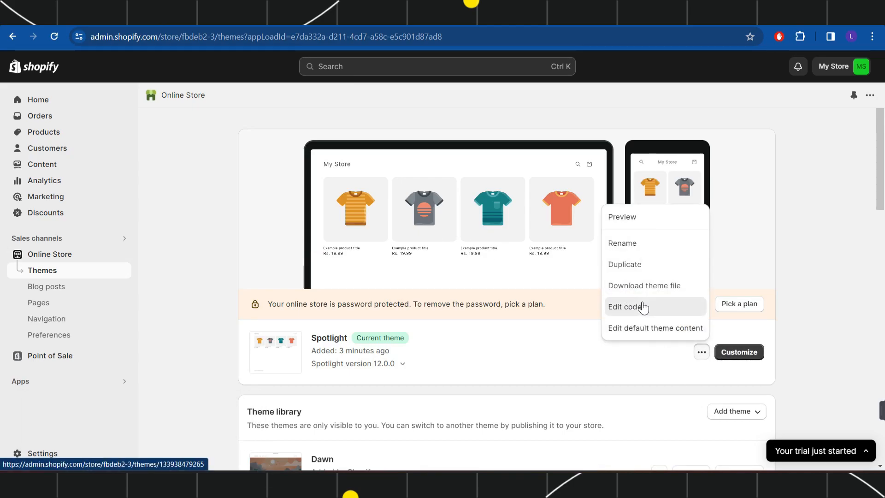
- Edit the Spotlight theme's code and load base.css from the Assets folder
{"action": "left_click", "coordinate": [626, 307]}
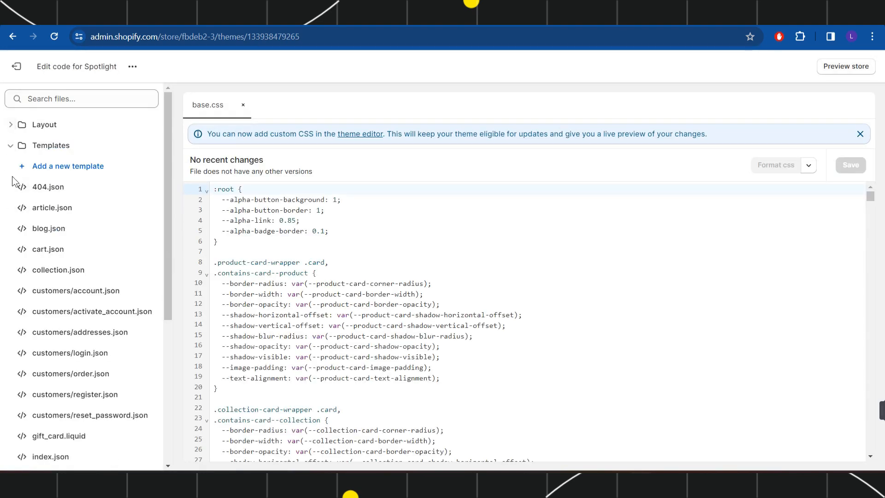
{"action": "left_click", "coordinate": [43, 228]}
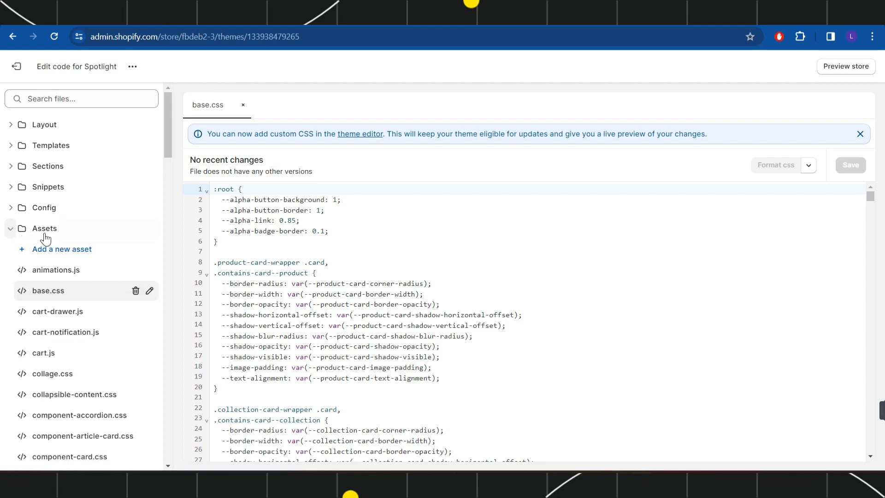
{"action": "mouse_move", "coordinate": [57, 293]}
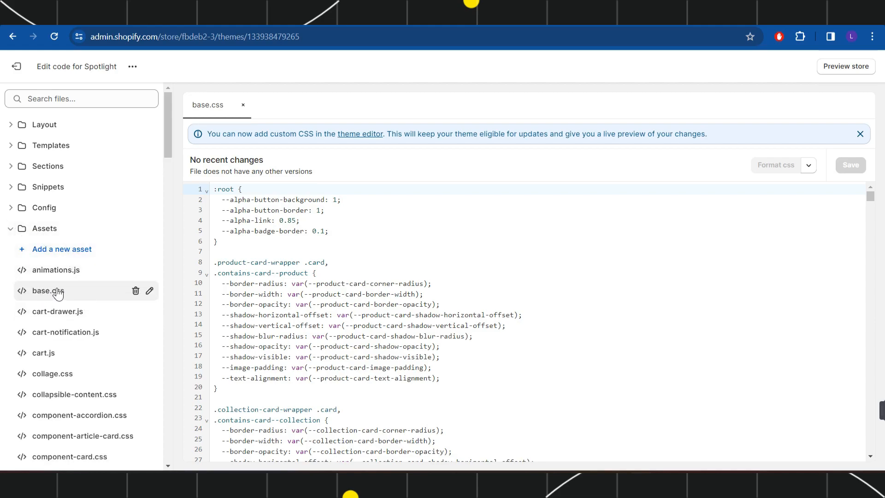
{"action": "left_click", "coordinate": [47, 290]}
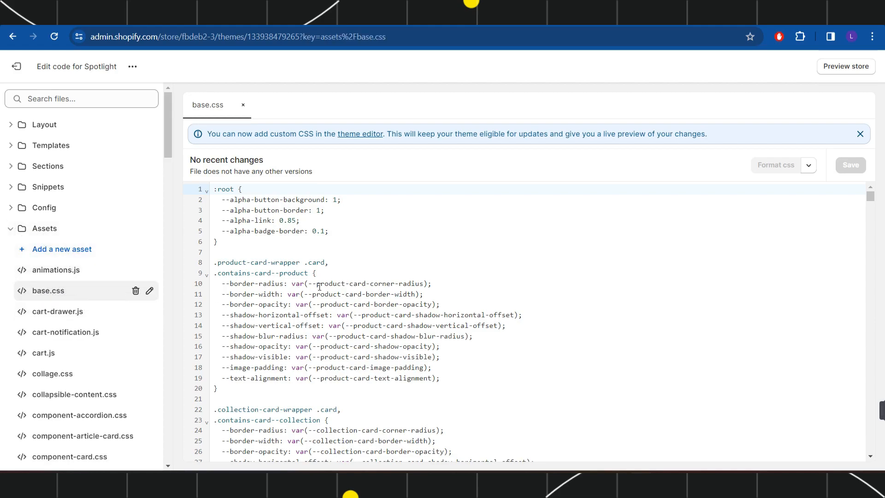
- Append .header__icon--search { display: none; } to base.css, save it, and view the storefront
{"action": "scroll", "scroll_direction": "down", "scroll_amount": 3}
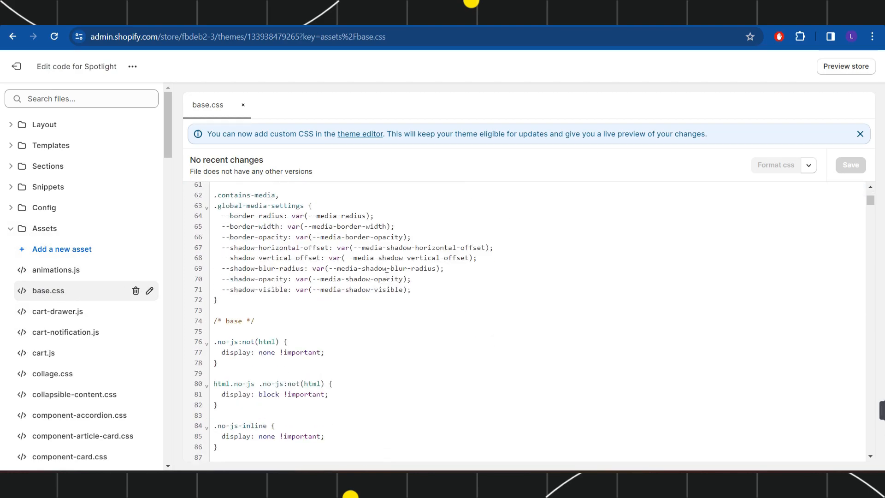
{"action": "scroll", "scroll_direction": "up", "scroll_amount": 3}
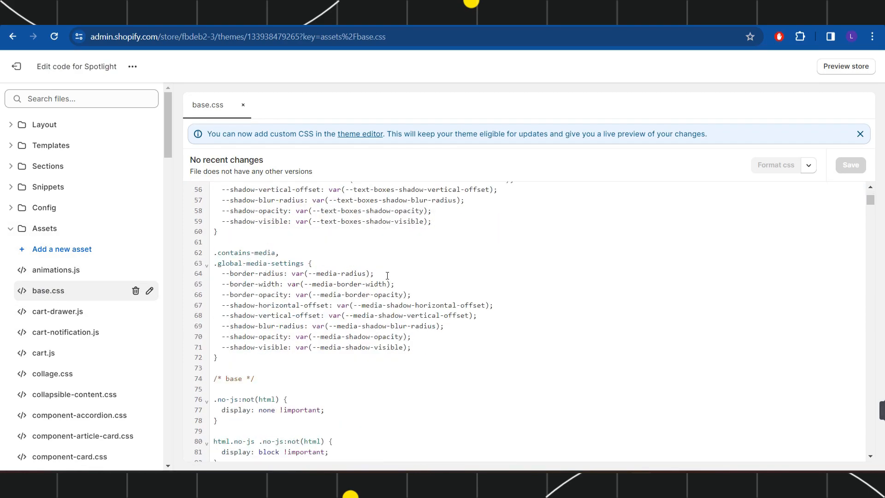
{"action": "scroll", "scroll_direction": "down", "scroll_amount": 3}
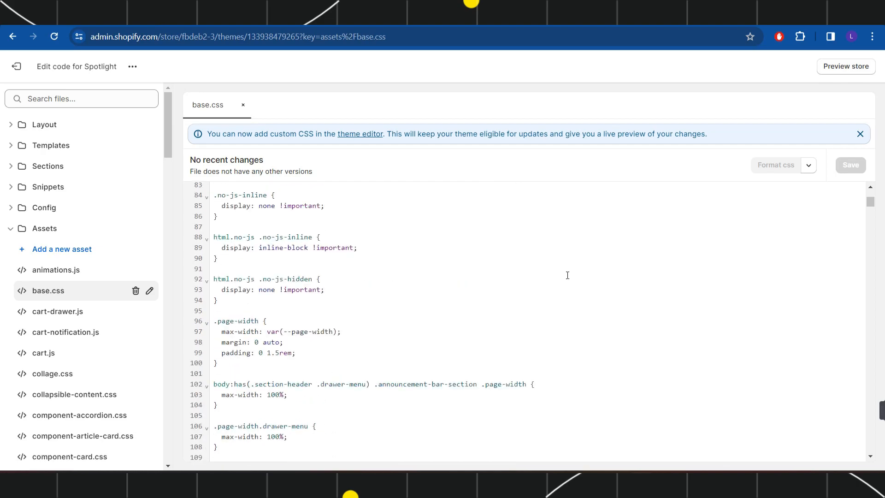
{"action": "scroll", "scroll_direction": "down", "scroll_amount": 3}
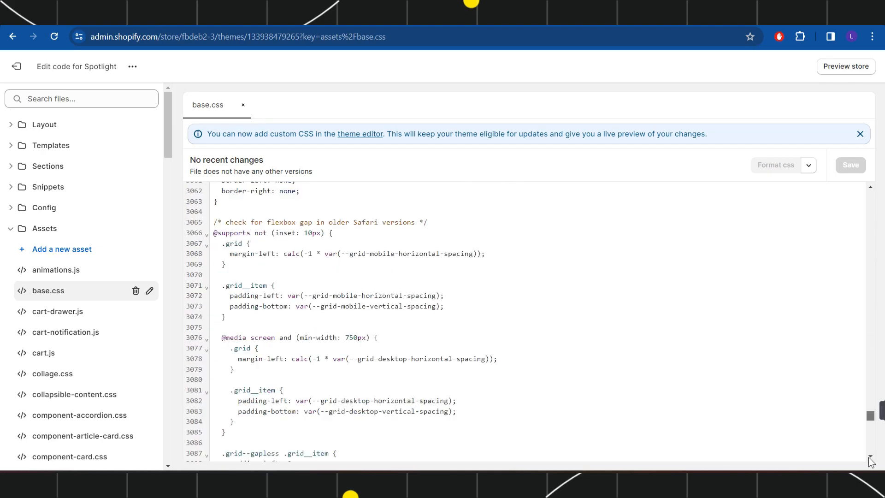
{"action": "scroll", "scroll_direction": "down", "scroll_amount": 3}
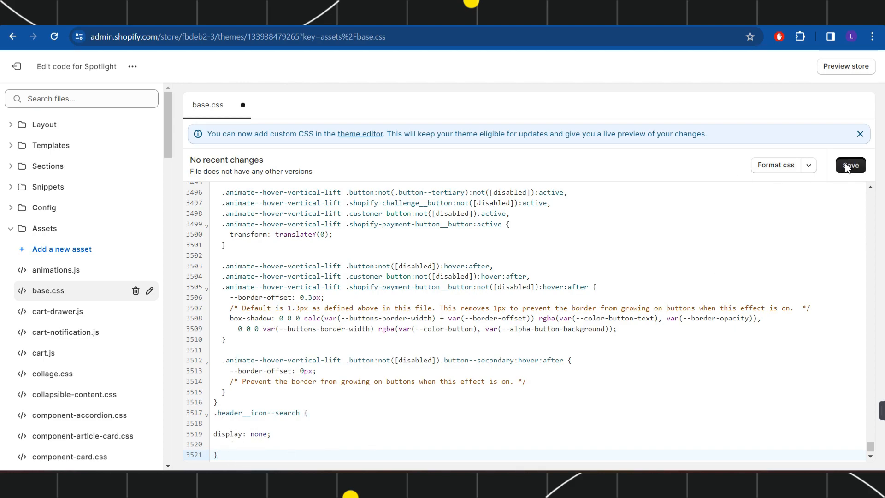
{"action": "left_click", "coordinate": [849, 165]}
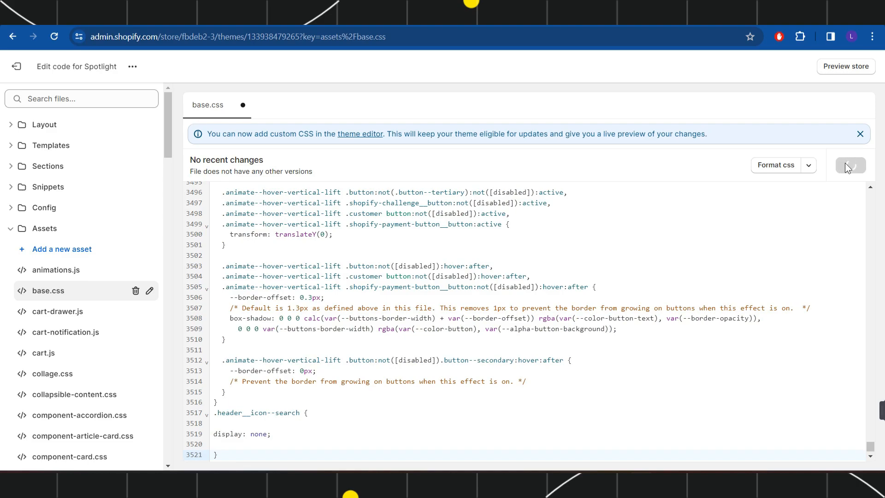
{"action": "left_click", "coordinate": [850, 165]}
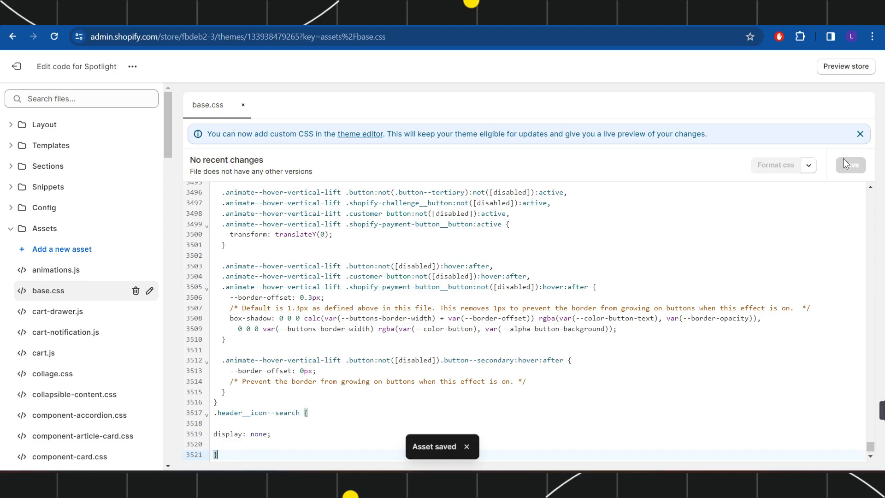
{"action": "left_click", "coordinate": [13, 36]}
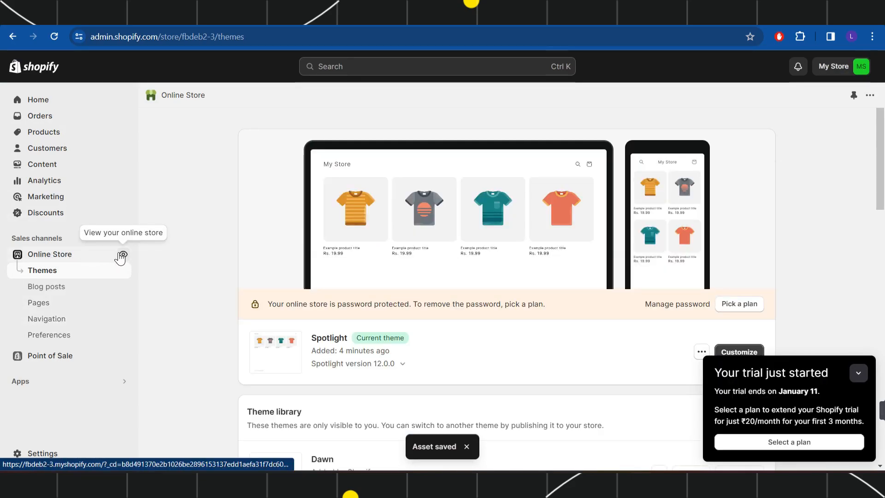
{"action": "left_click", "coordinate": [122, 254]}
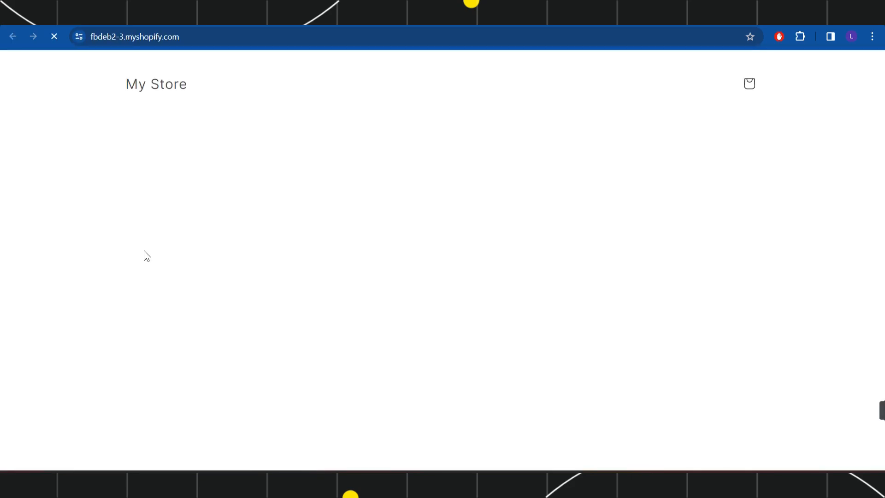